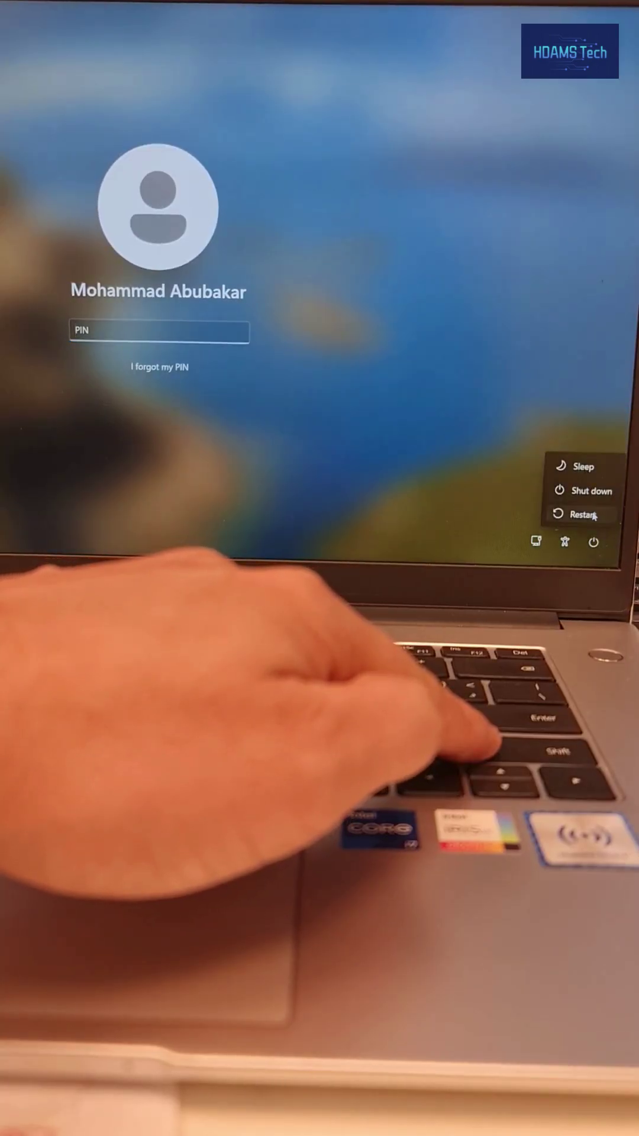
Step: Restart the PC from the sign-in screen into System Image Recovery
{"action": "left_click", "coordinate": [587, 514]}
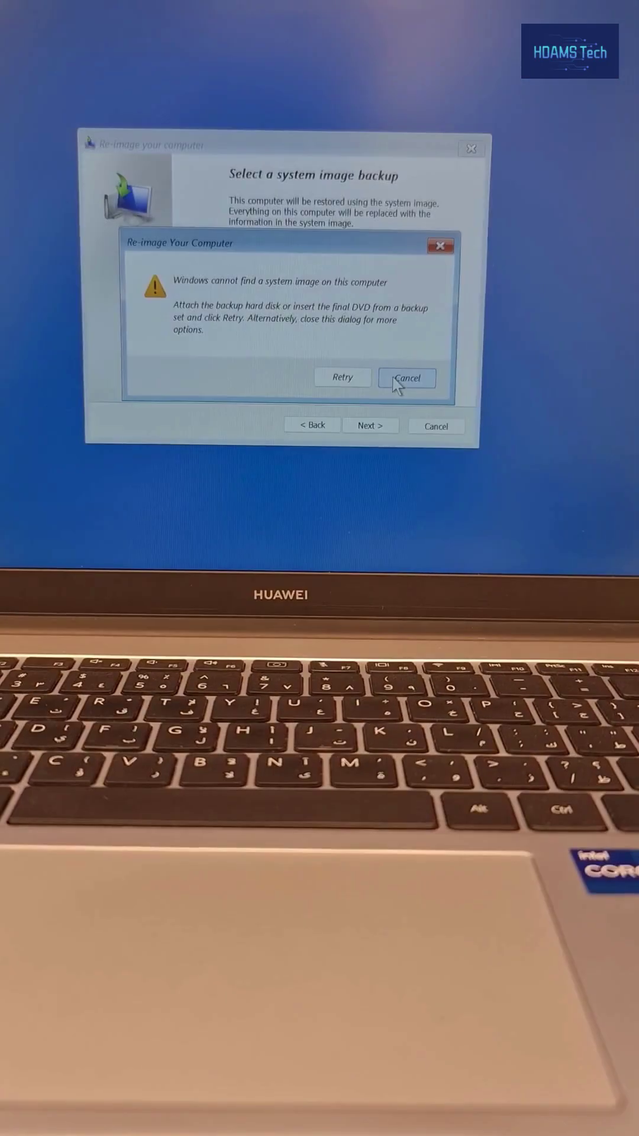
Step: Dismiss the missing-image warning and browse This PC to Windows\System32
{"action": "left_click", "coordinate": [407, 379]}
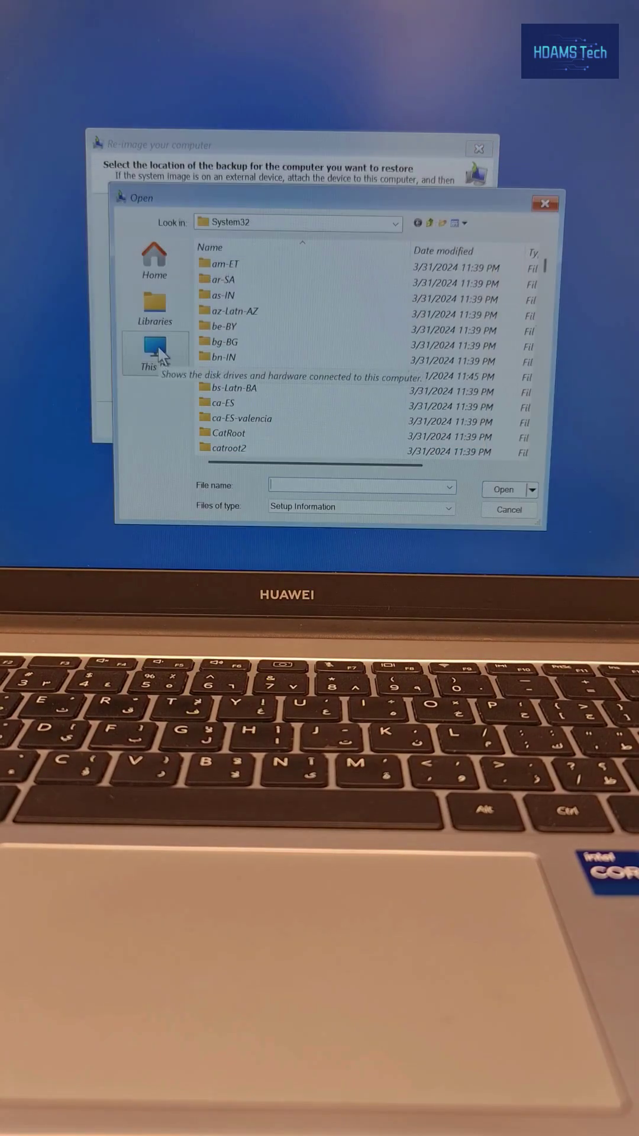
{"action": "left_click", "coordinate": [154, 353]}
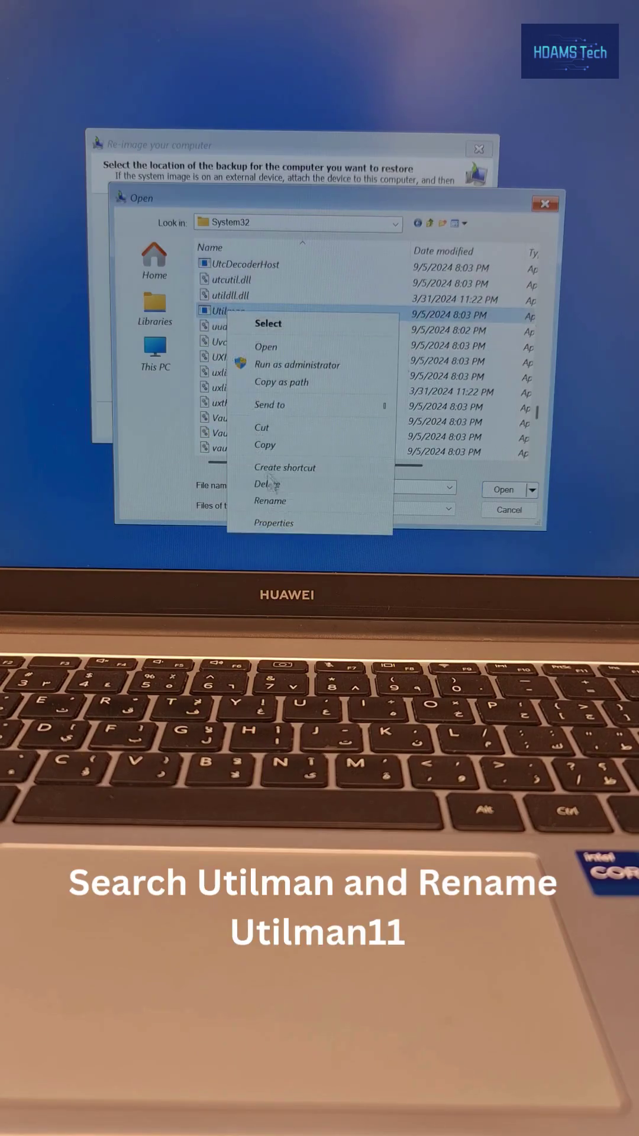
Step: Rename Utilman to Utilman11 and rename cmd to Utilman in System32
{"action": "left_click", "coordinate": [270, 501]}
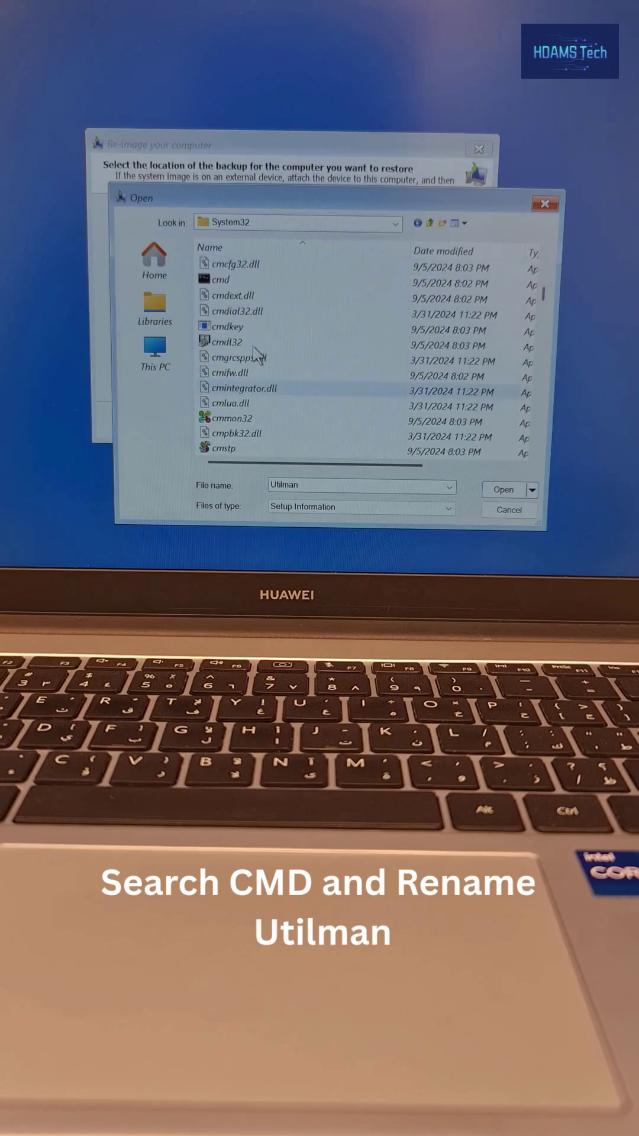
{"action": "right_click", "coordinate": [220, 279]}
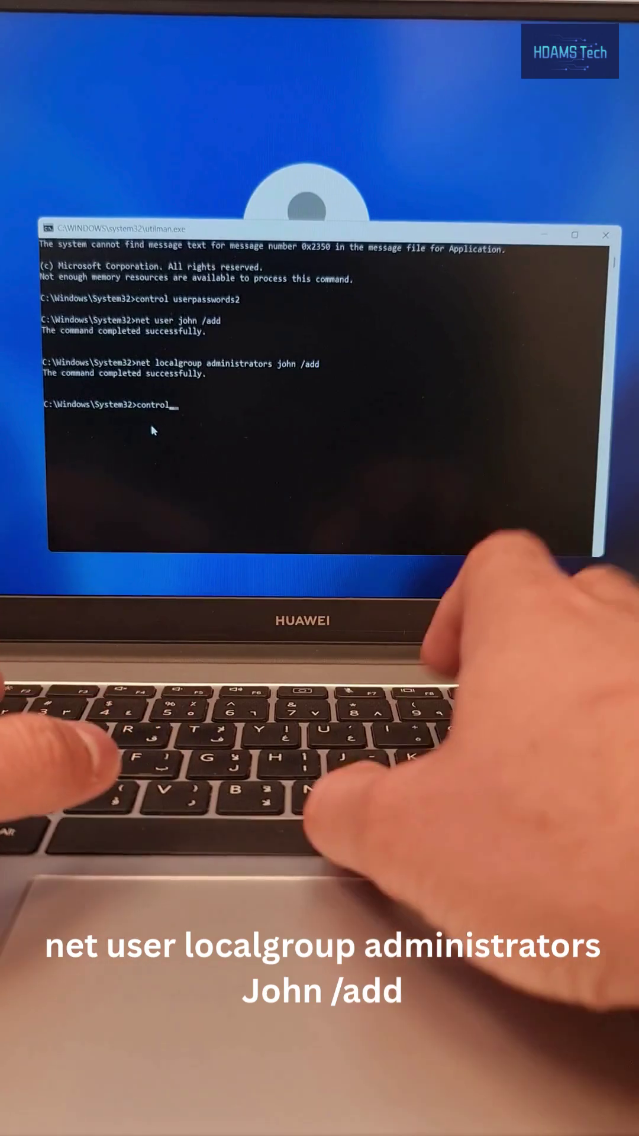
Step: Run control userpasswords2 and select john to check its Users and Administrators groups
{"action": "type", "text": "userpasswo"}
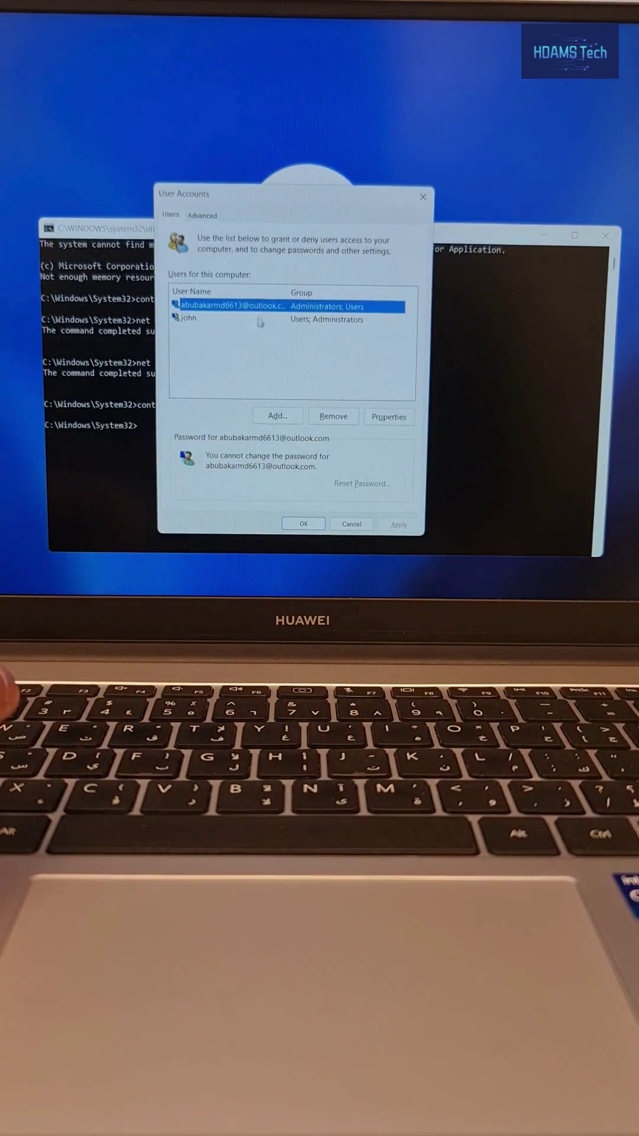
{"action": "left_click", "coordinate": [218, 320]}
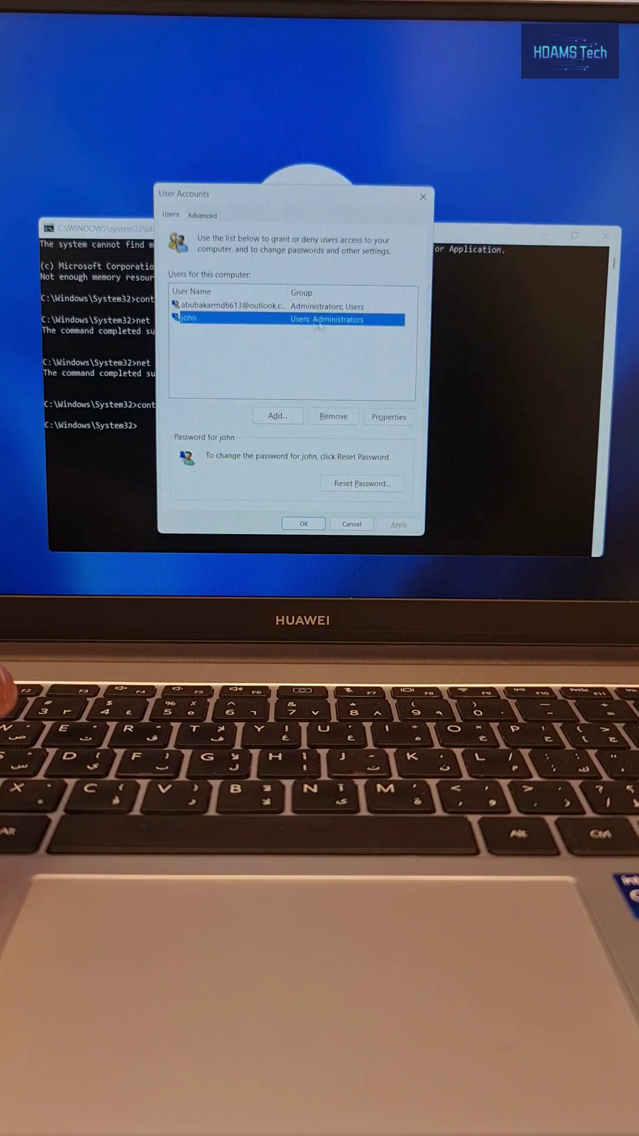